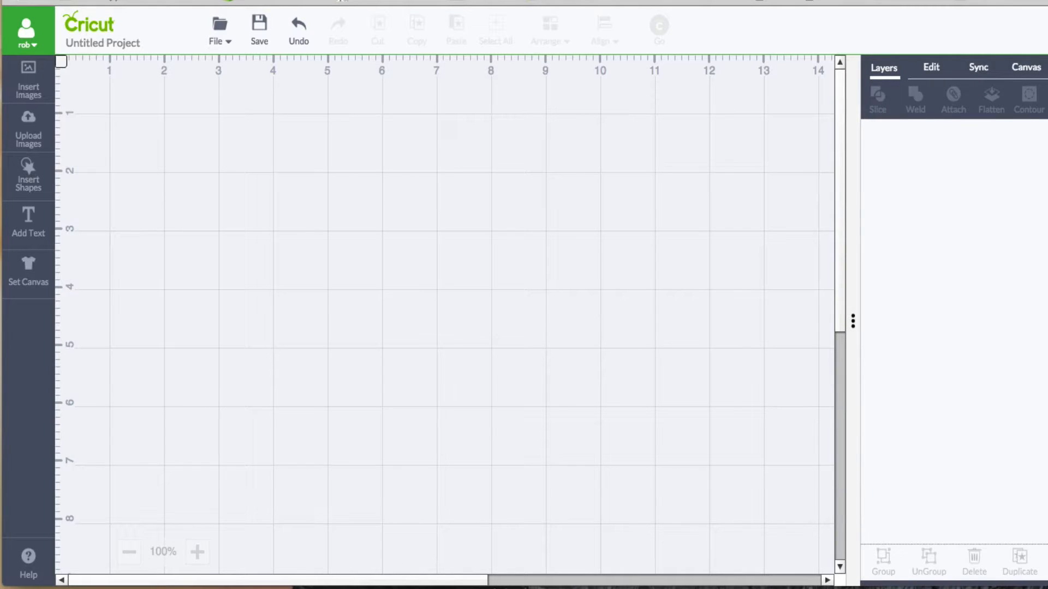
{"action": "mouse_move", "coordinate": [929, 106]}
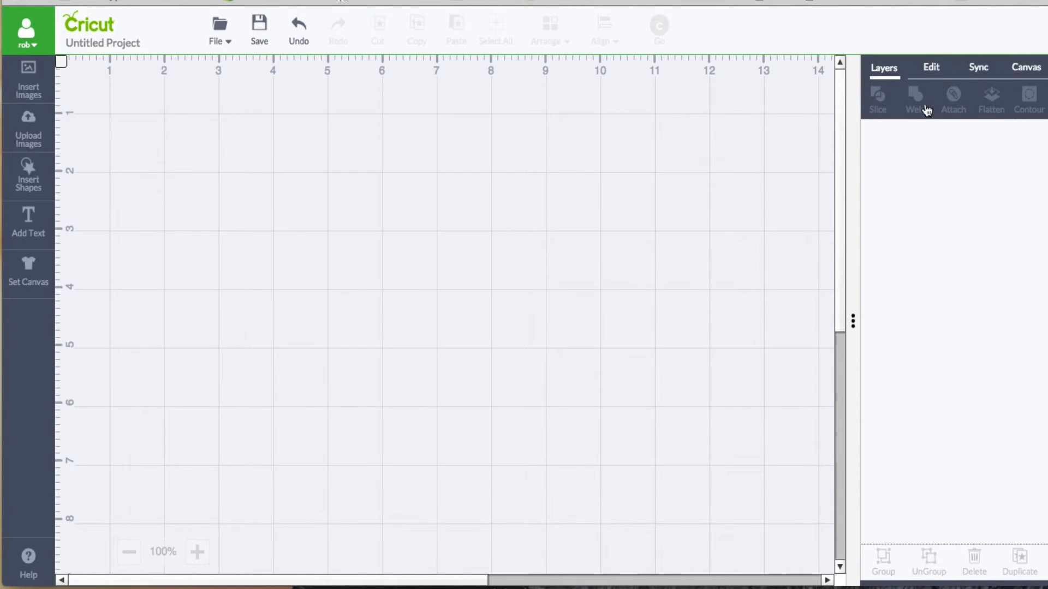
{"action": "mouse_move", "coordinate": [967, 74]}
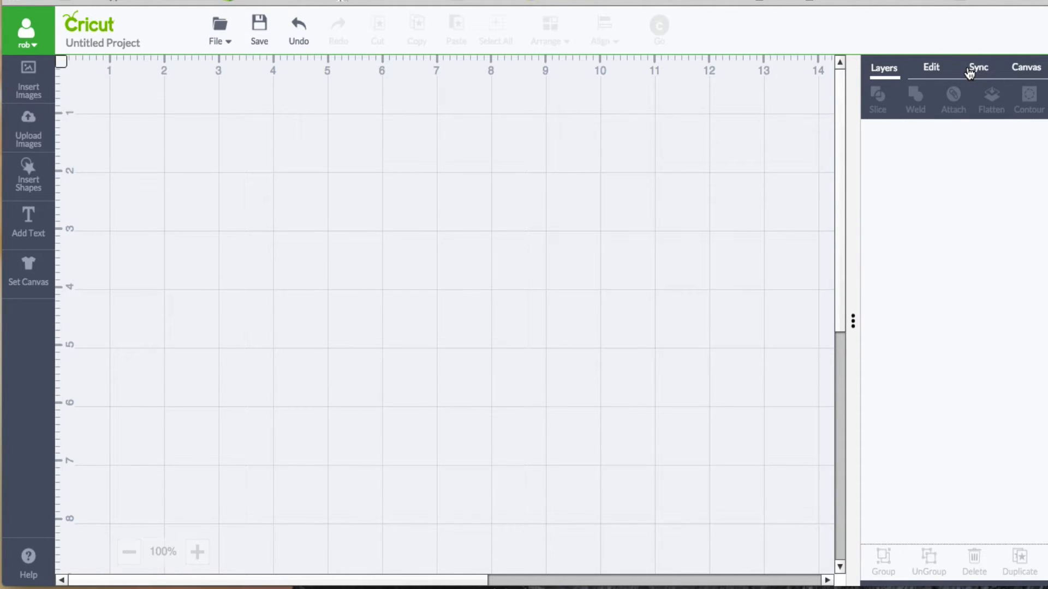
{"action": "mouse_move", "coordinate": [474, 311]}
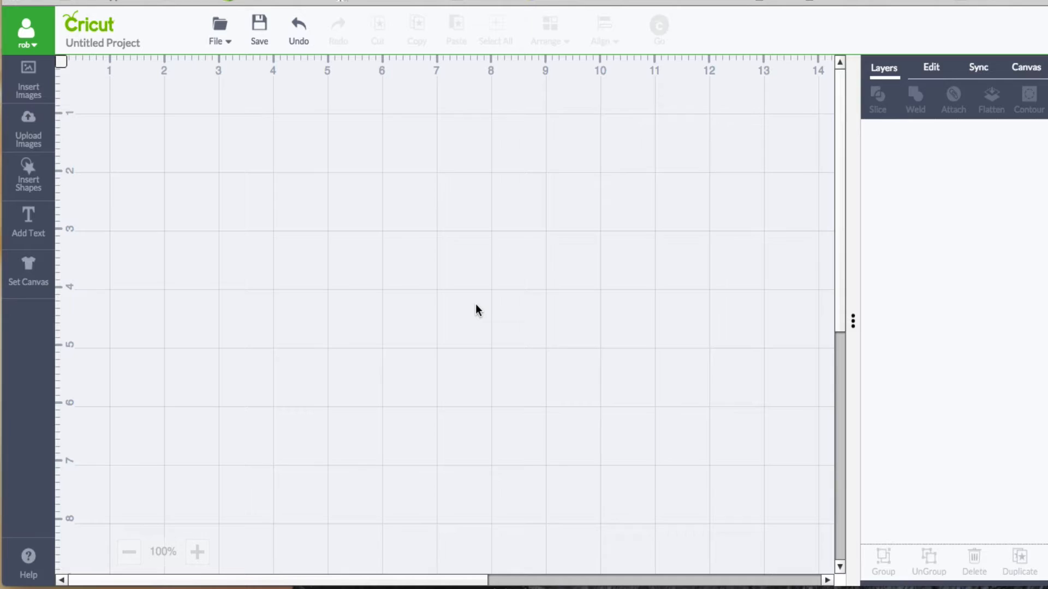
{"action": "mouse_move", "coordinate": [840, 325]}
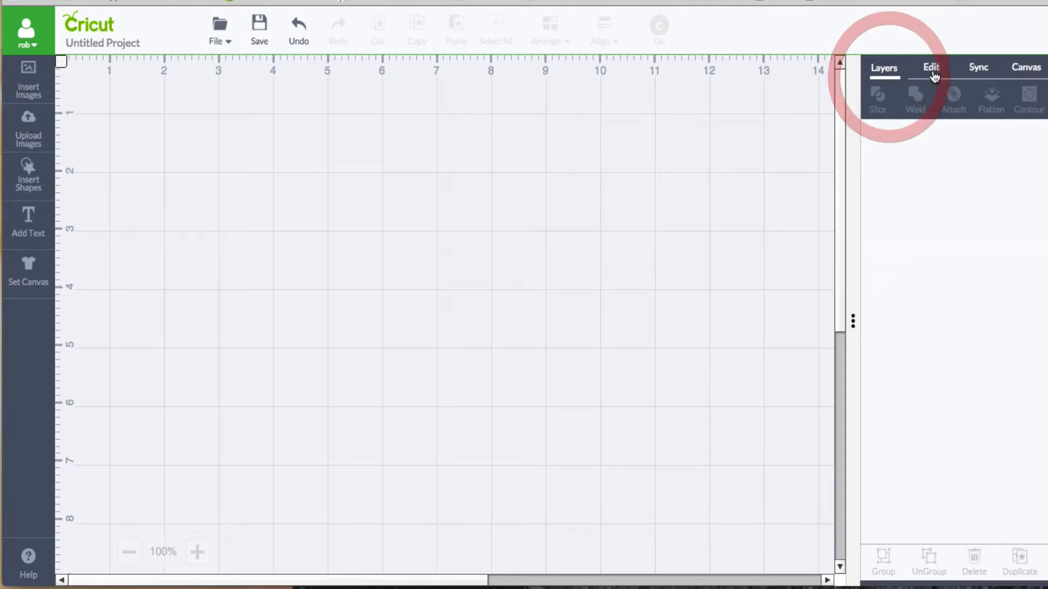
Step: Review the Canvas settings and the empty Layers list in the right-side panel
{"action": "left_click", "coordinate": [1024, 67]}
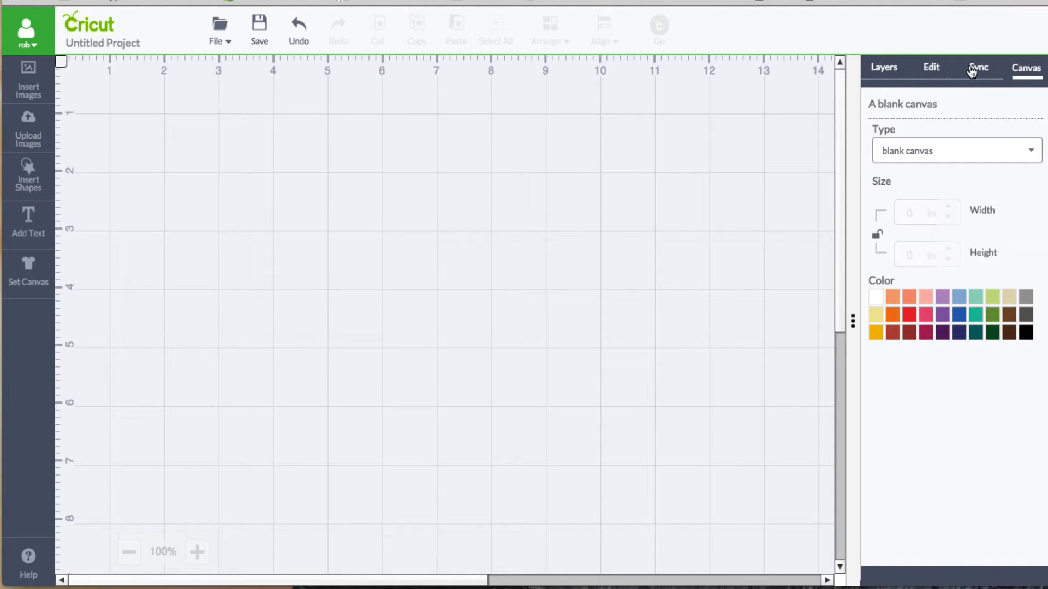
{"action": "mouse_move", "coordinate": [824, 83]}
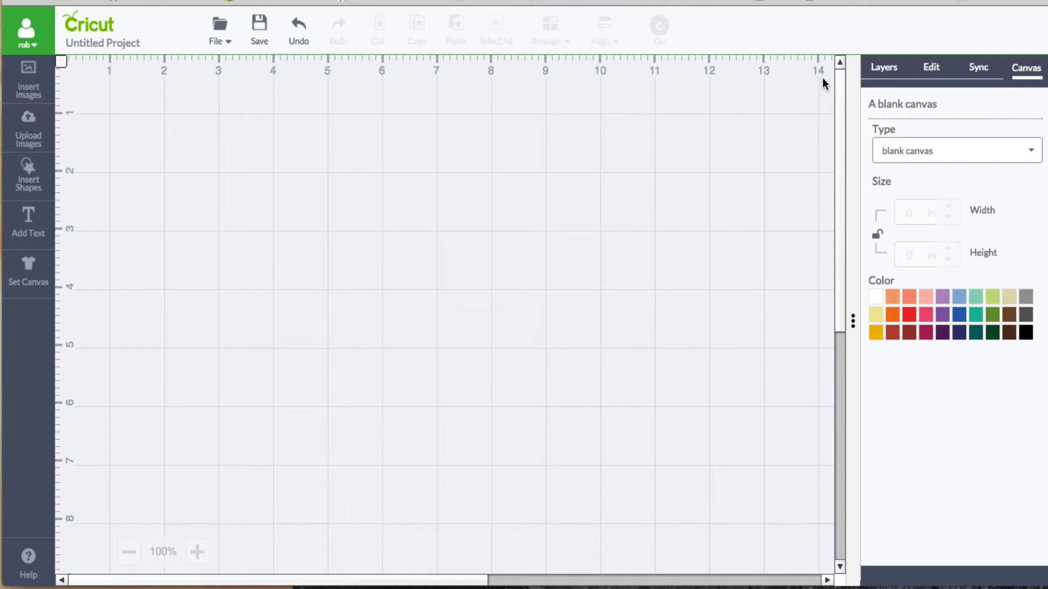
{"action": "left_click", "coordinate": [884, 68]}
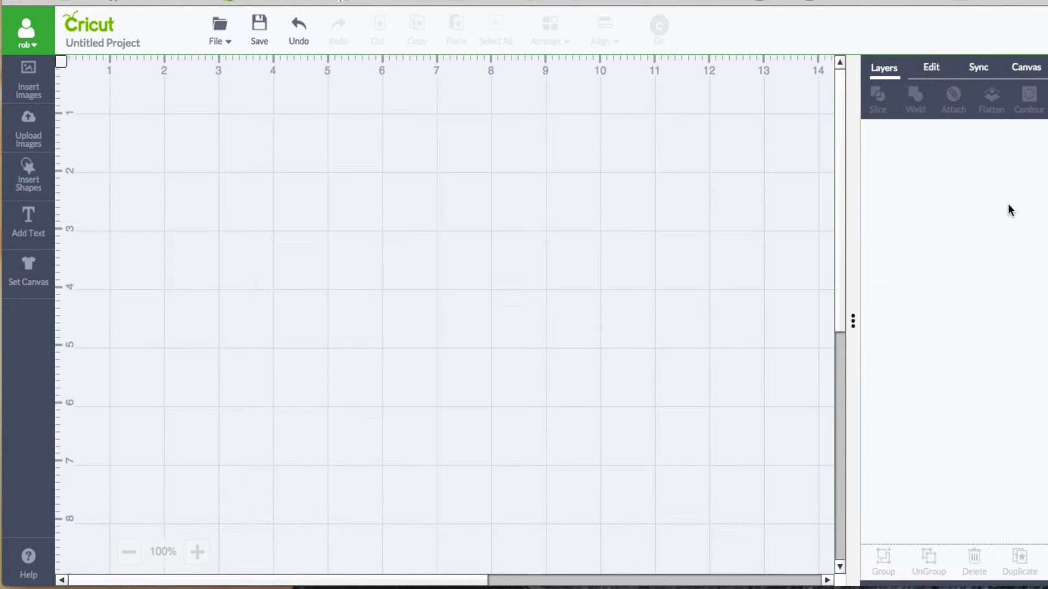
{"action": "mouse_move", "coordinate": [977, 236]}
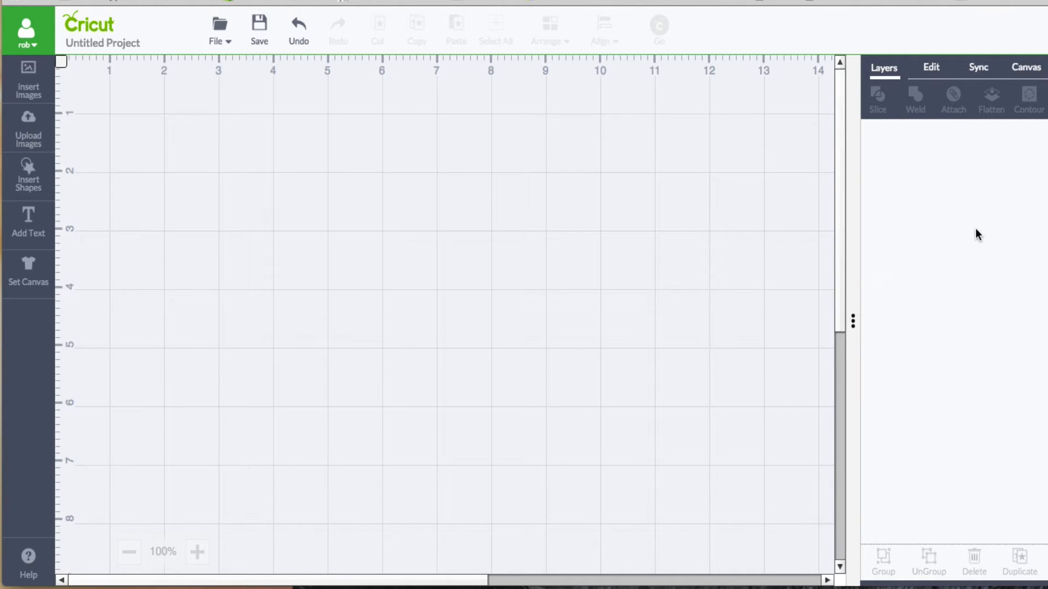
{"action": "mouse_move", "coordinate": [999, 80]}
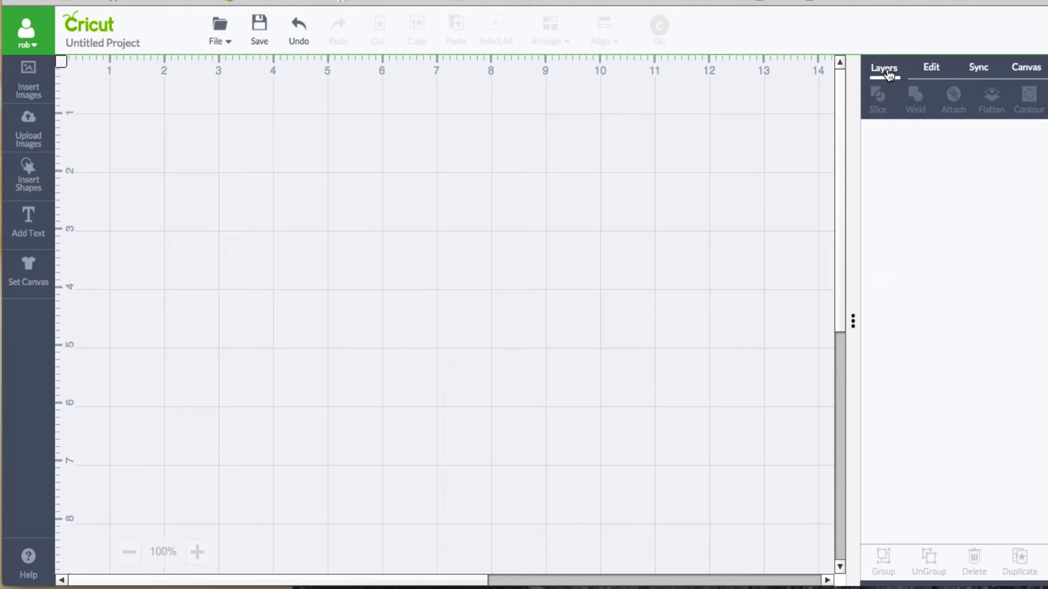
{"action": "left_click", "coordinate": [1022, 68]}
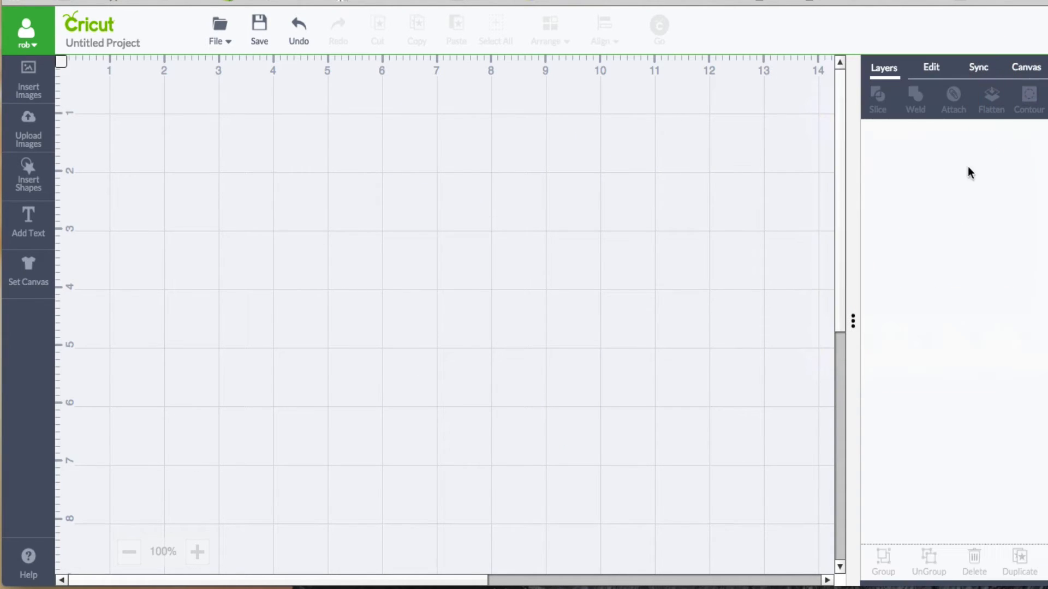
{"action": "mouse_move", "coordinate": [982, 251]}
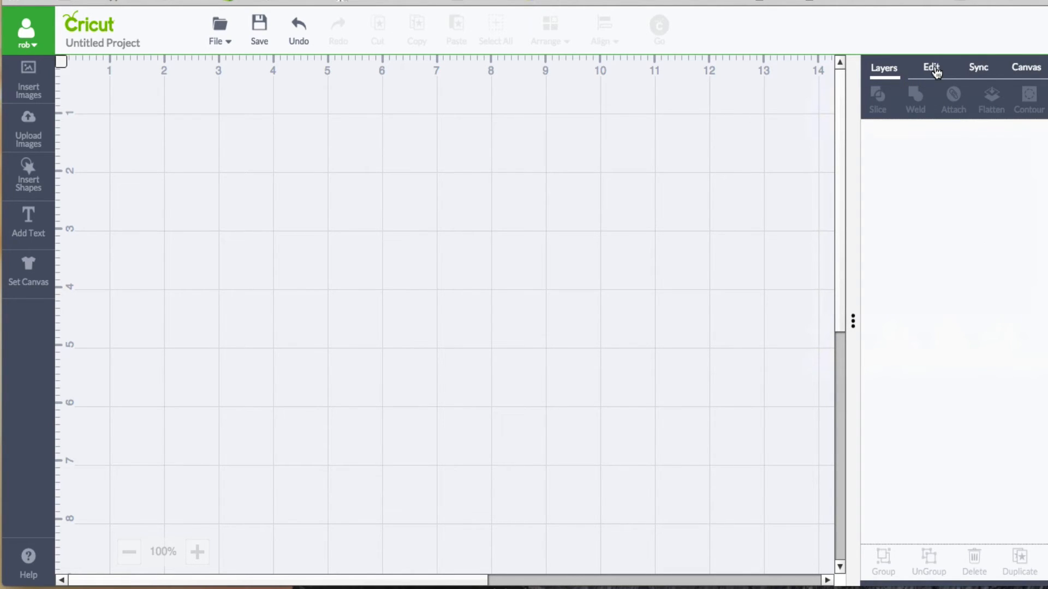
Step: Dock the Edit/Canvas tabs as a separate panel group below Layers/Sync
{"action": "left_click", "coordinate": [932, 68]}
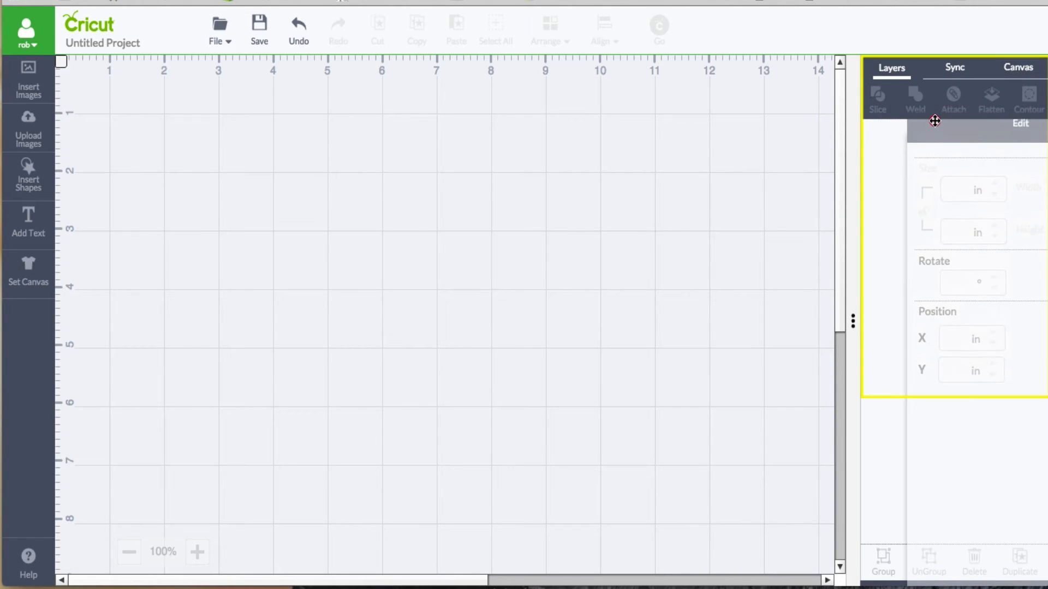
{"action": "left_click_drag", "start_coordinate": [935, 121], "coordinate": [926, 431]}
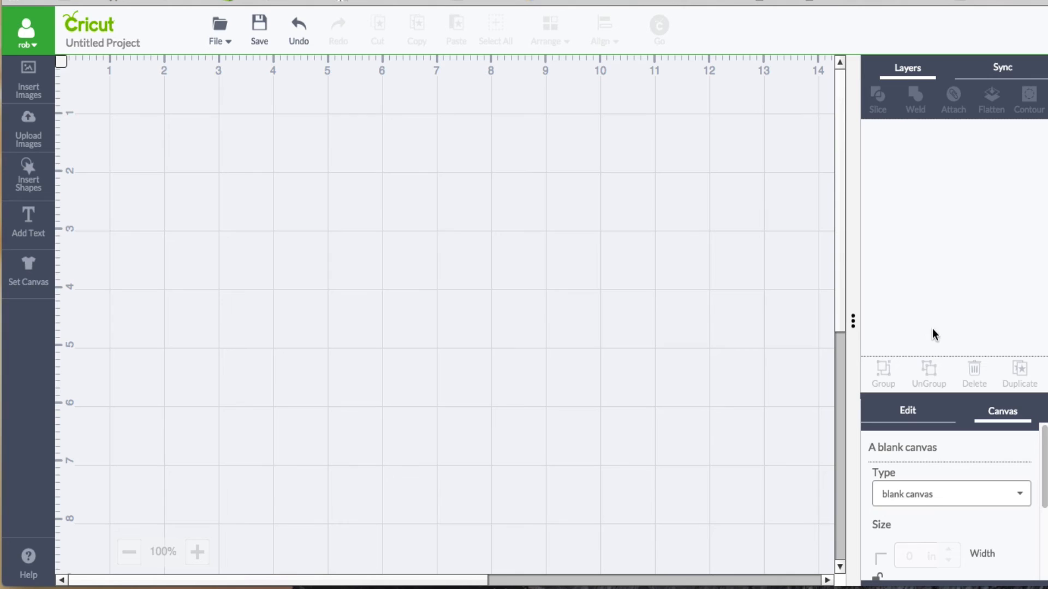
{"action": "mouse_move", "coordinate": [919, 303]}
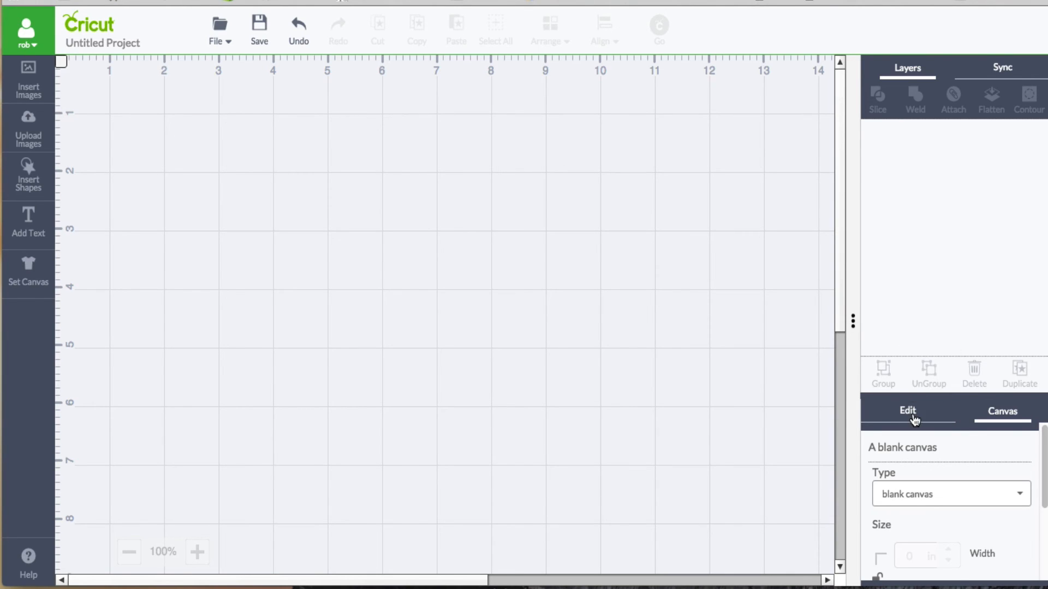
Step: Check the Edit, Sync and Layers tabs in the rearranged panel layout
{"action": "left_click", "coordinate": [908, 411]}
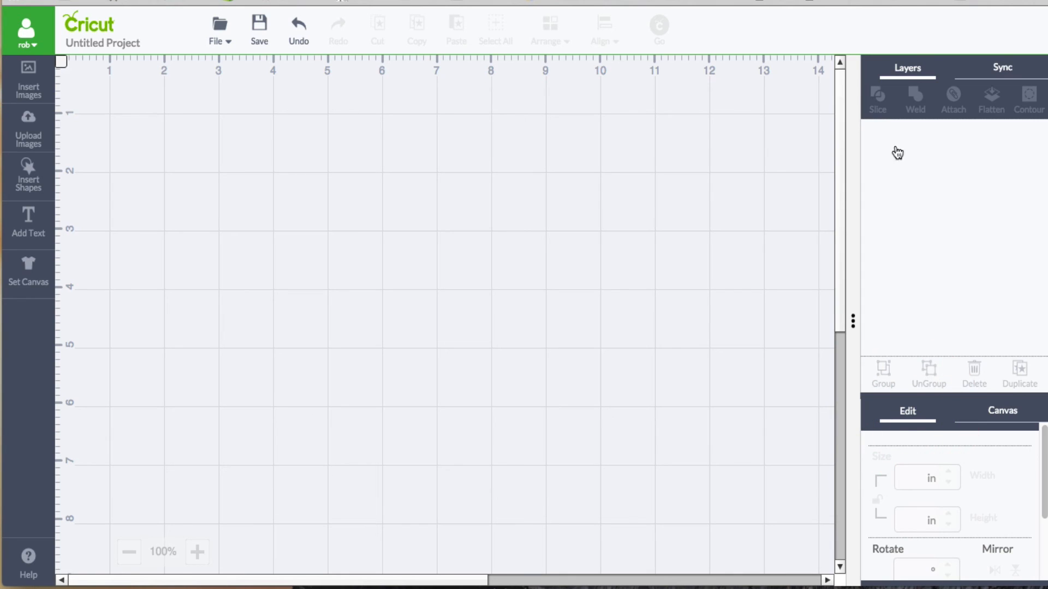
{"action": "left_click", "coordinate": [1010, 68]}
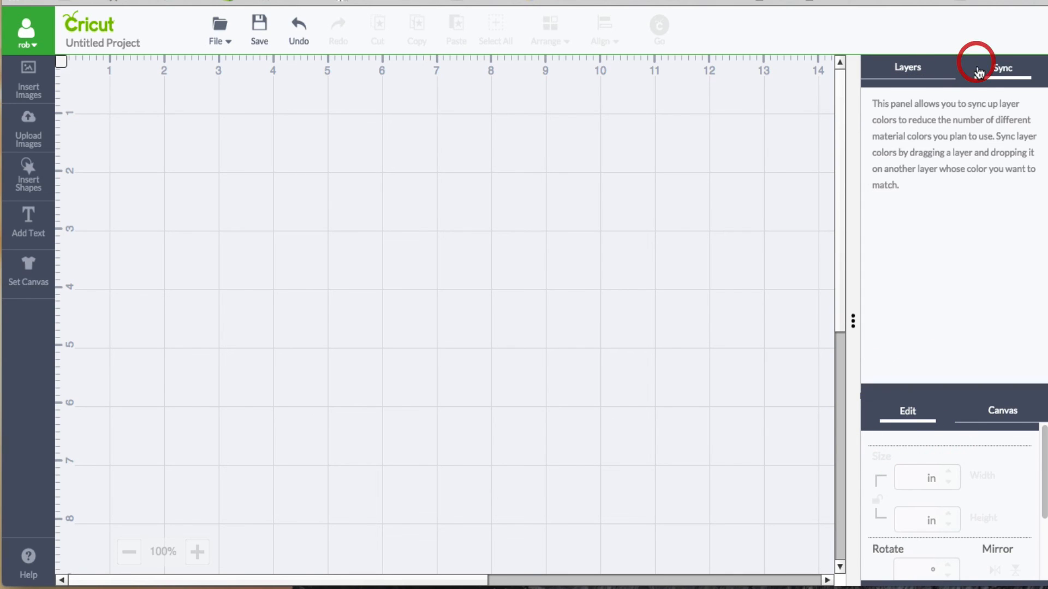
{"action": "left_click", "coordinate": [902, 68]}
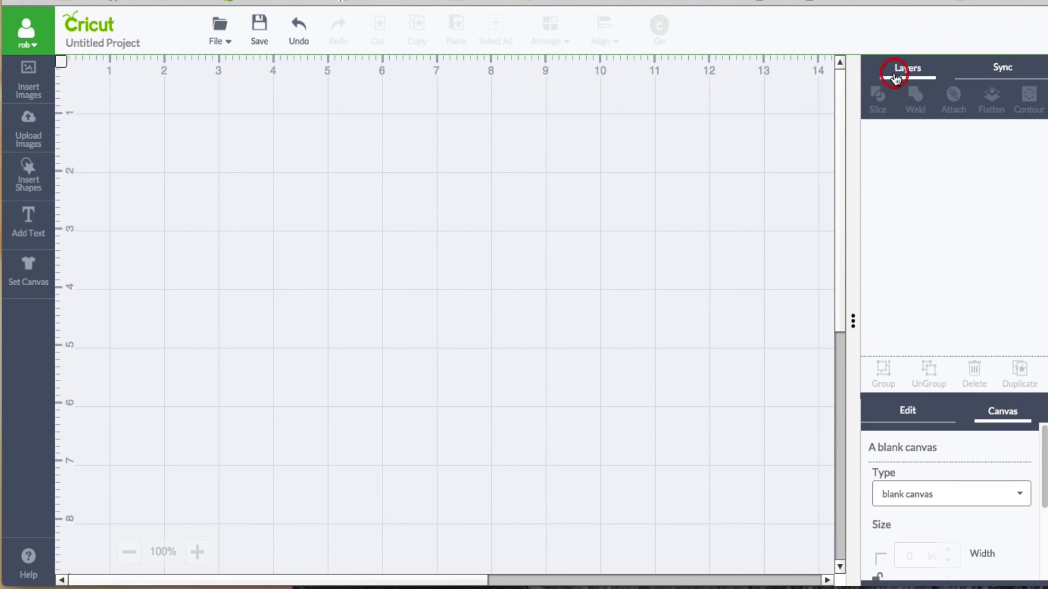
{"action": "mouse_move", "coordinate": [856, 338]}
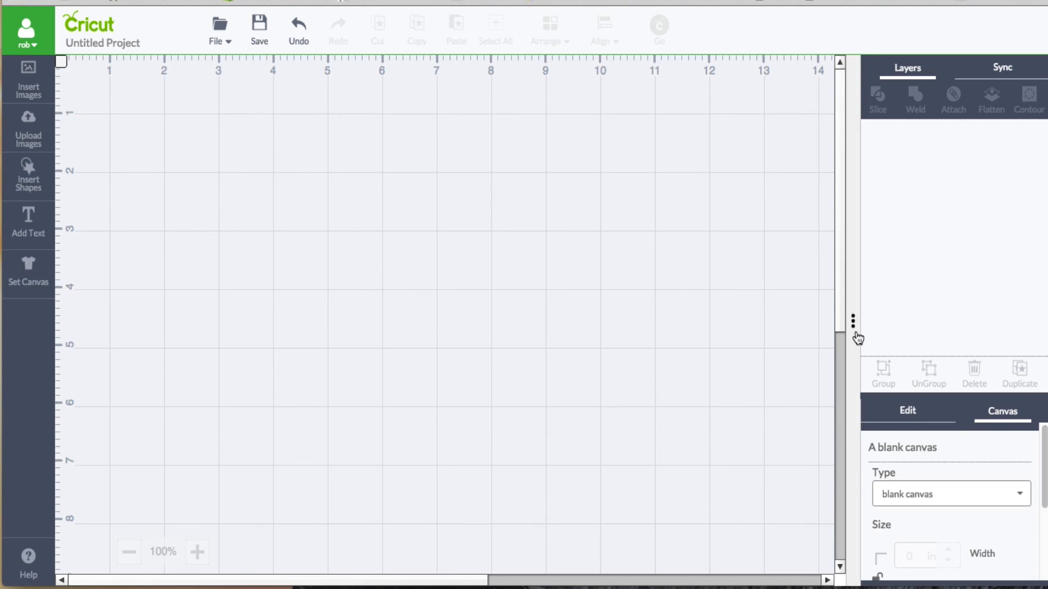